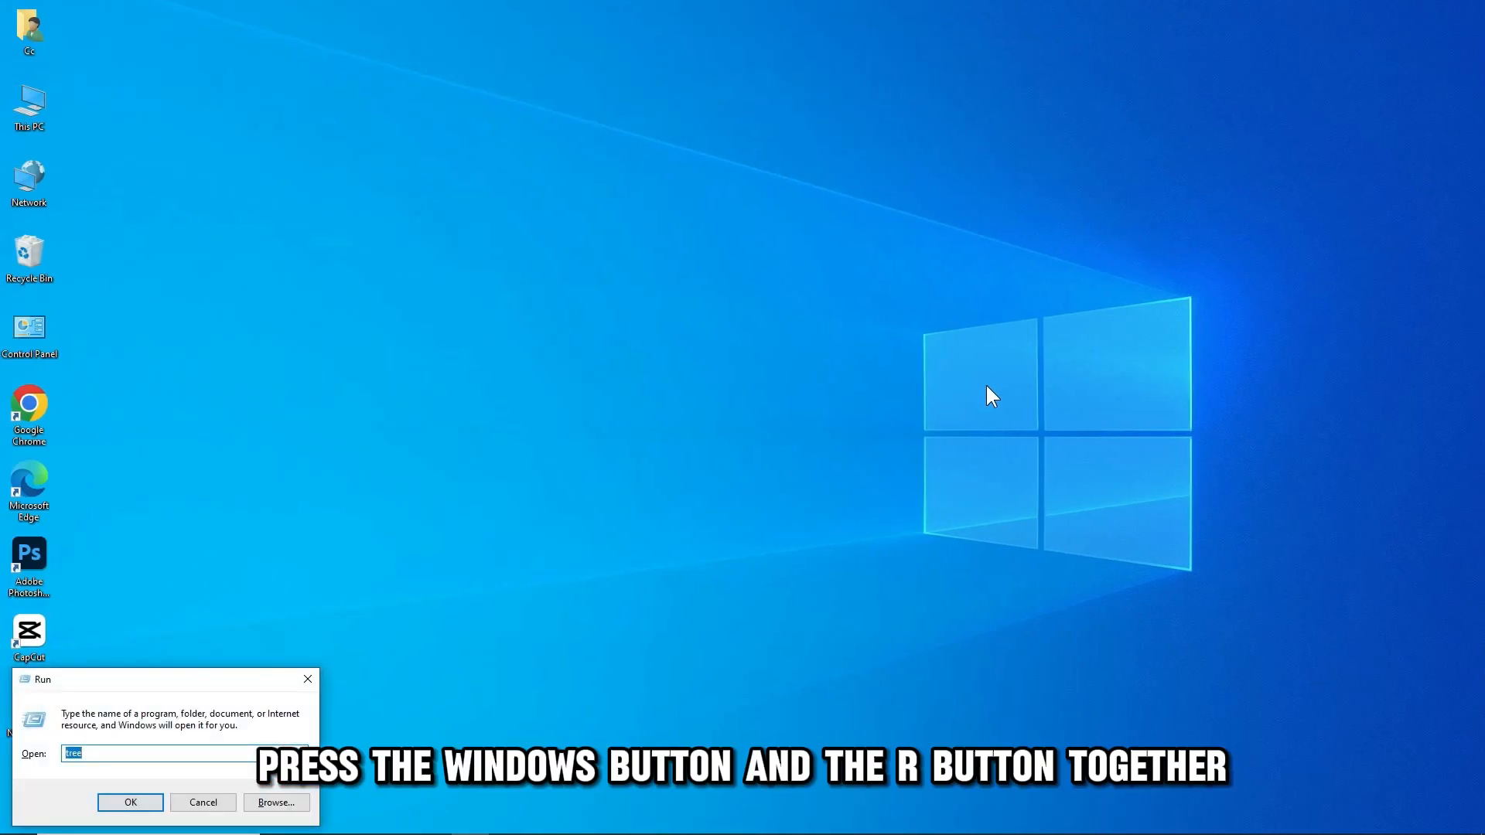
# Run devmgmt.msc to open Device Manager, expand Print queues and select Microsoft Print to PDF
pyautogui.write('devmgmt.msc')
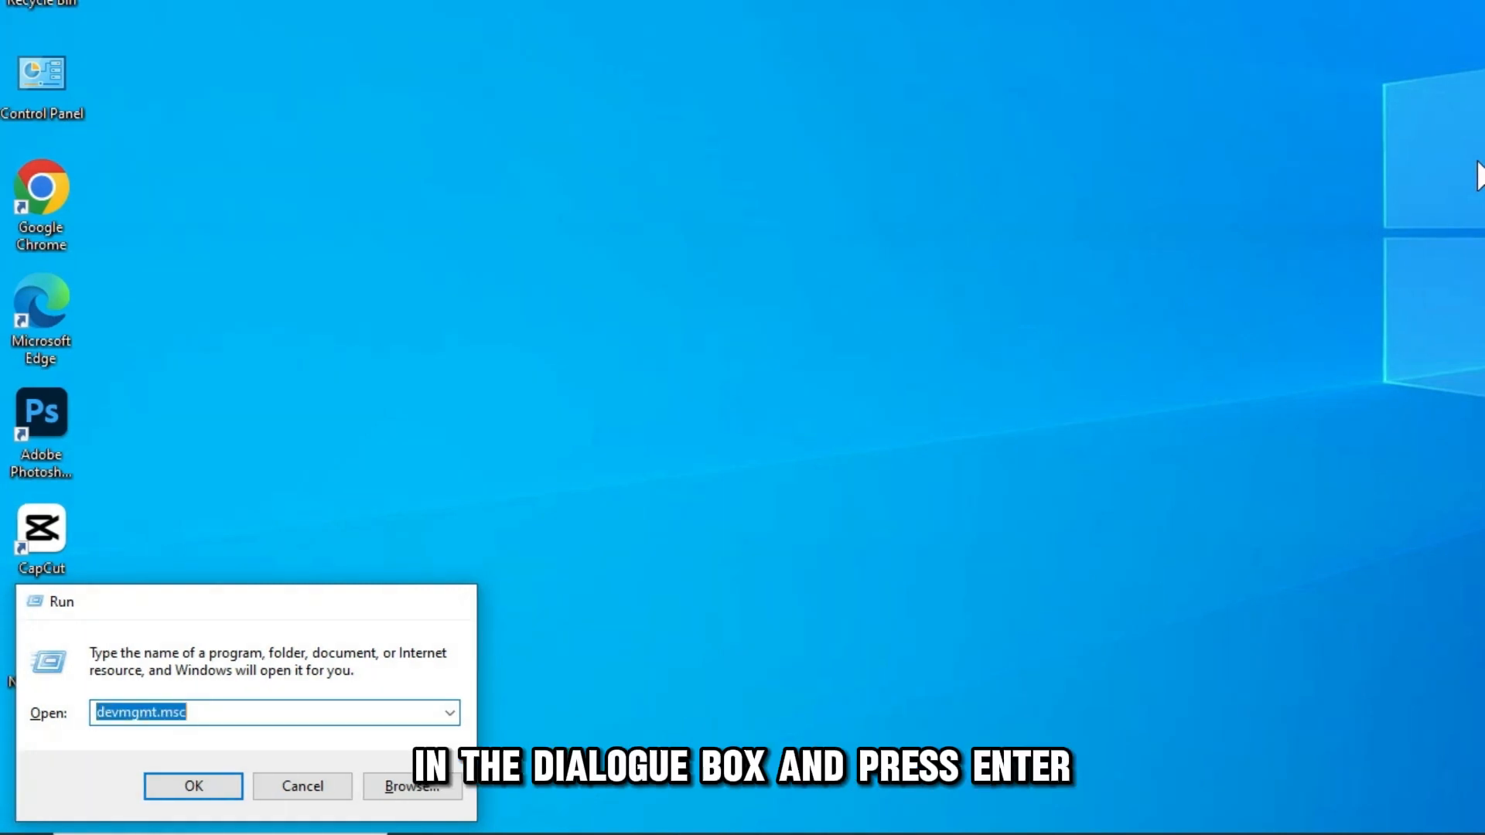
pyautogui.press('enter')
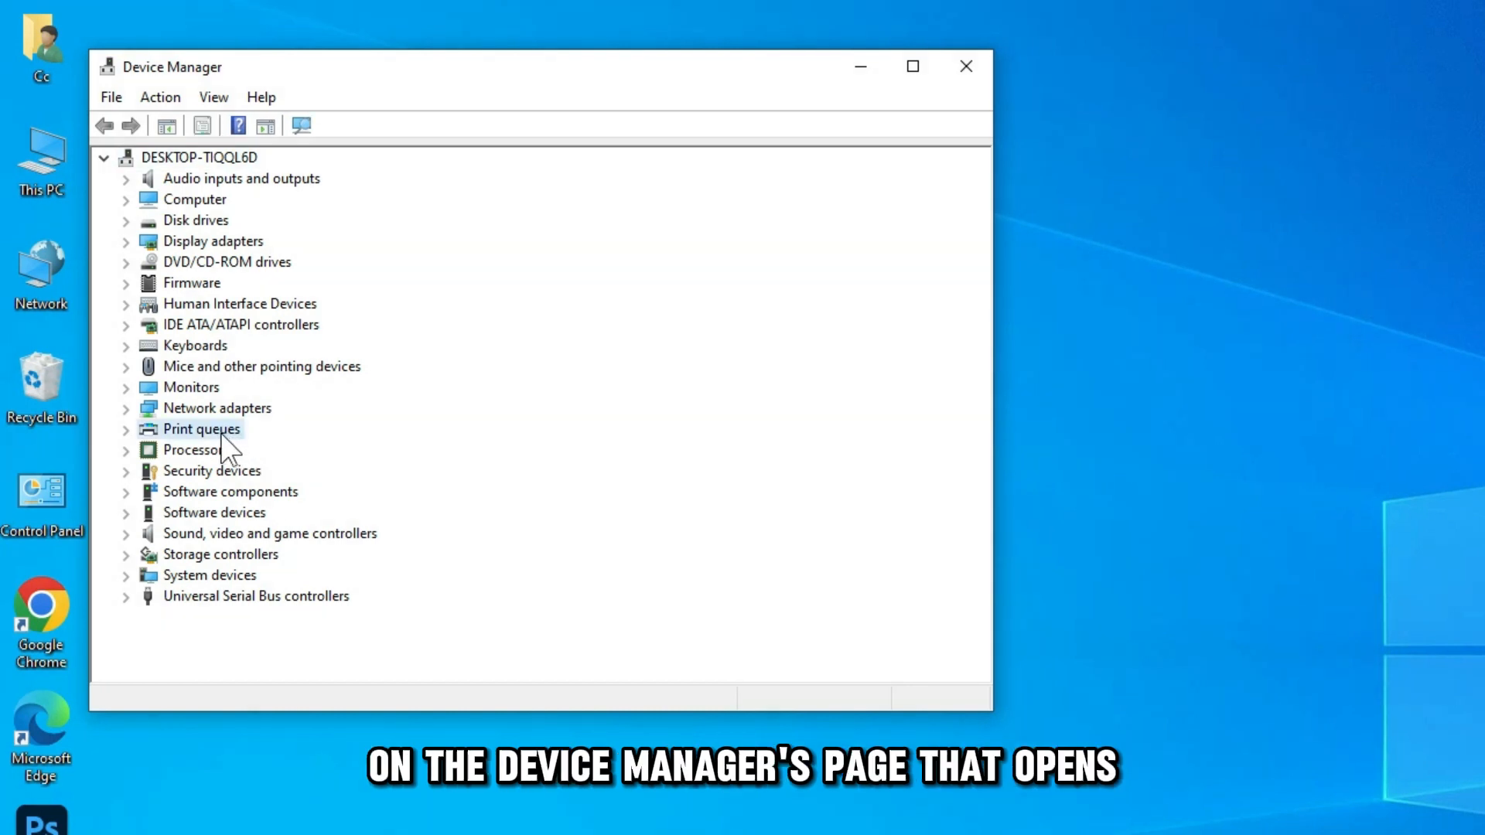
pyautogui.click(199, 429)
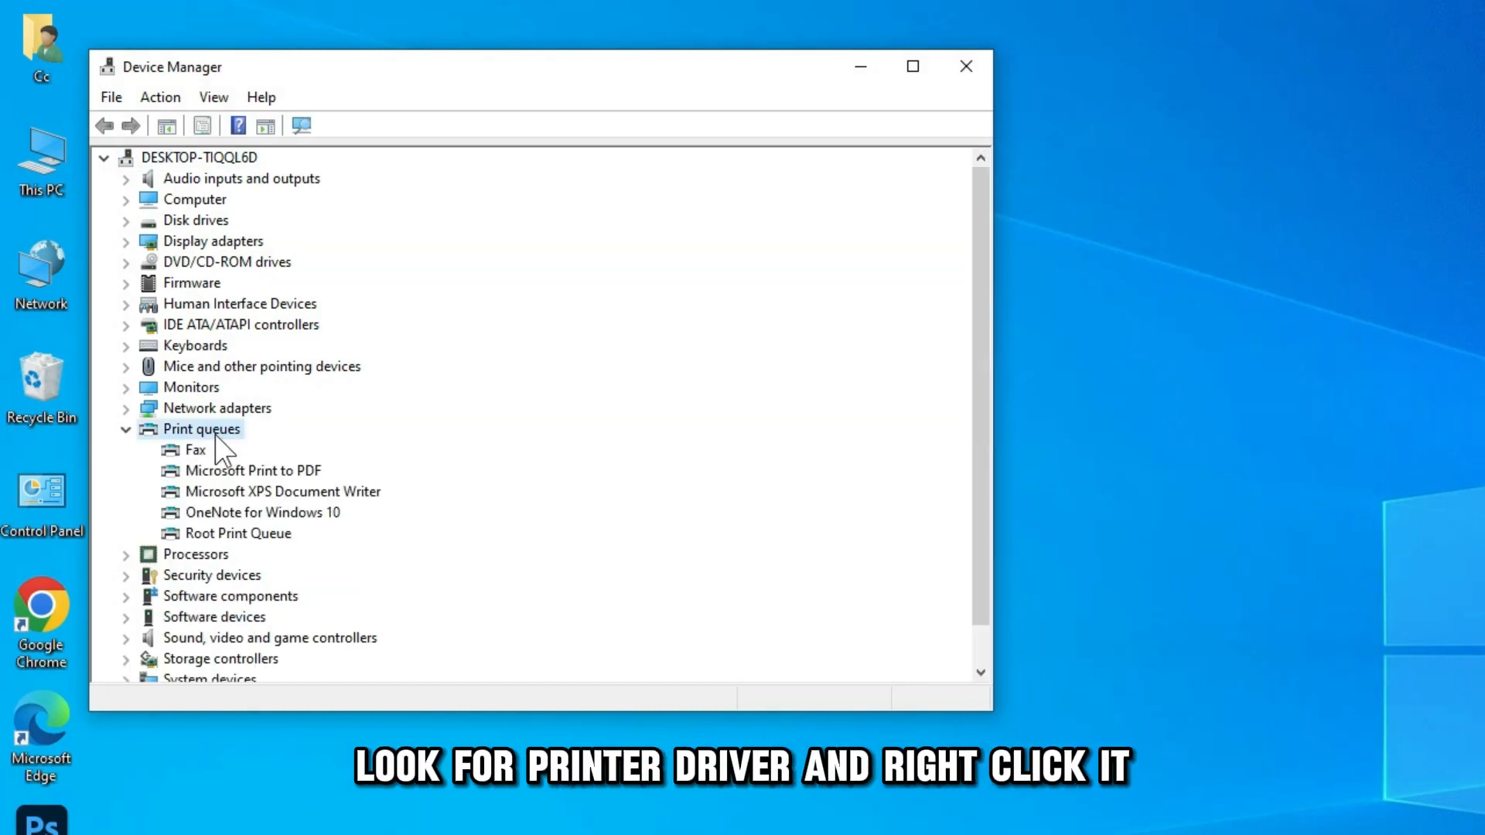
pyautogui.click(252, 471)
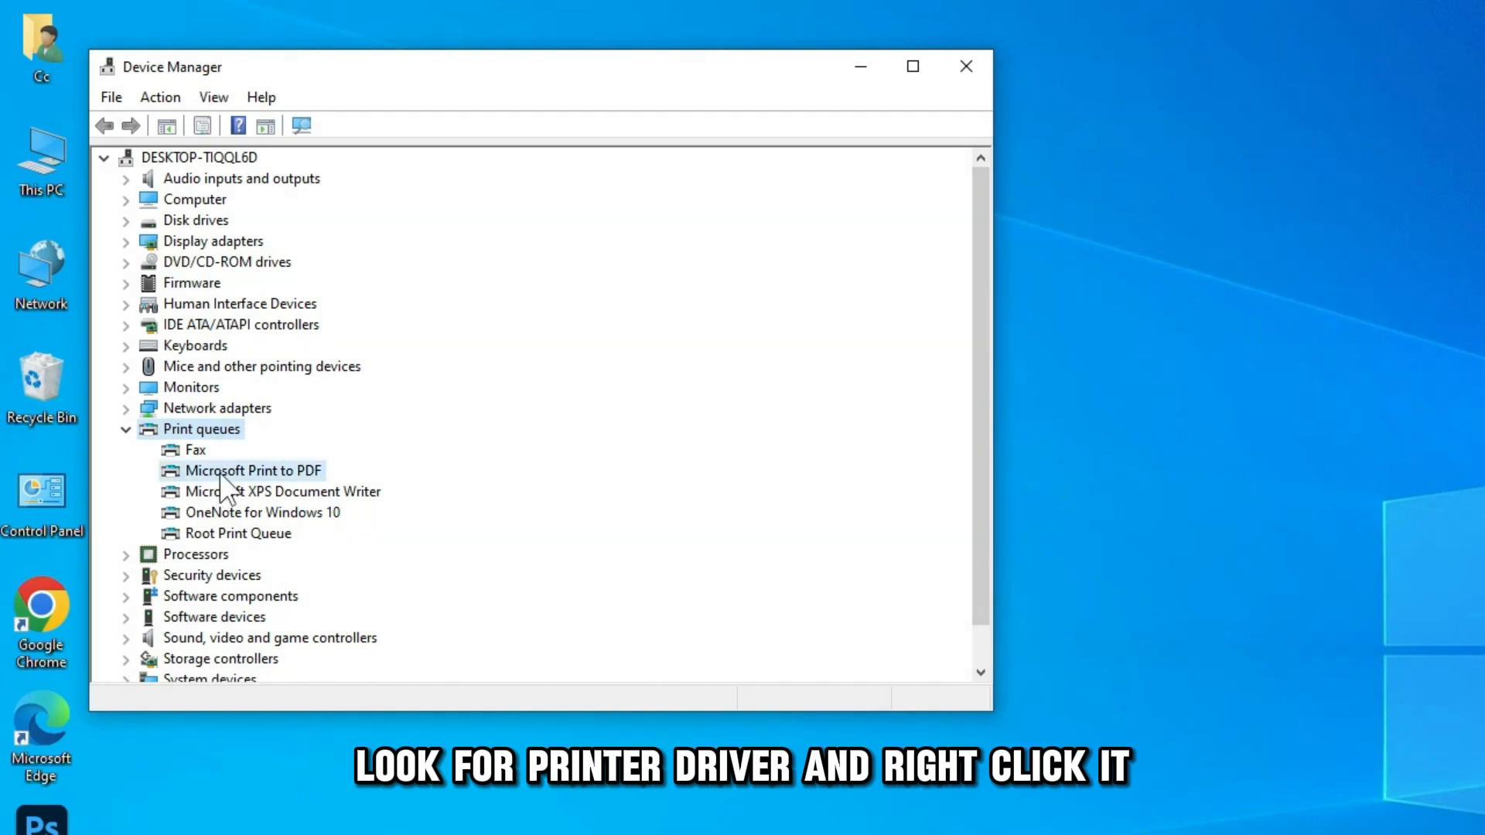
# Launch Update driver for Microsoft Print to PDF from its context menu
pyautogui.rightClick(252, 470)
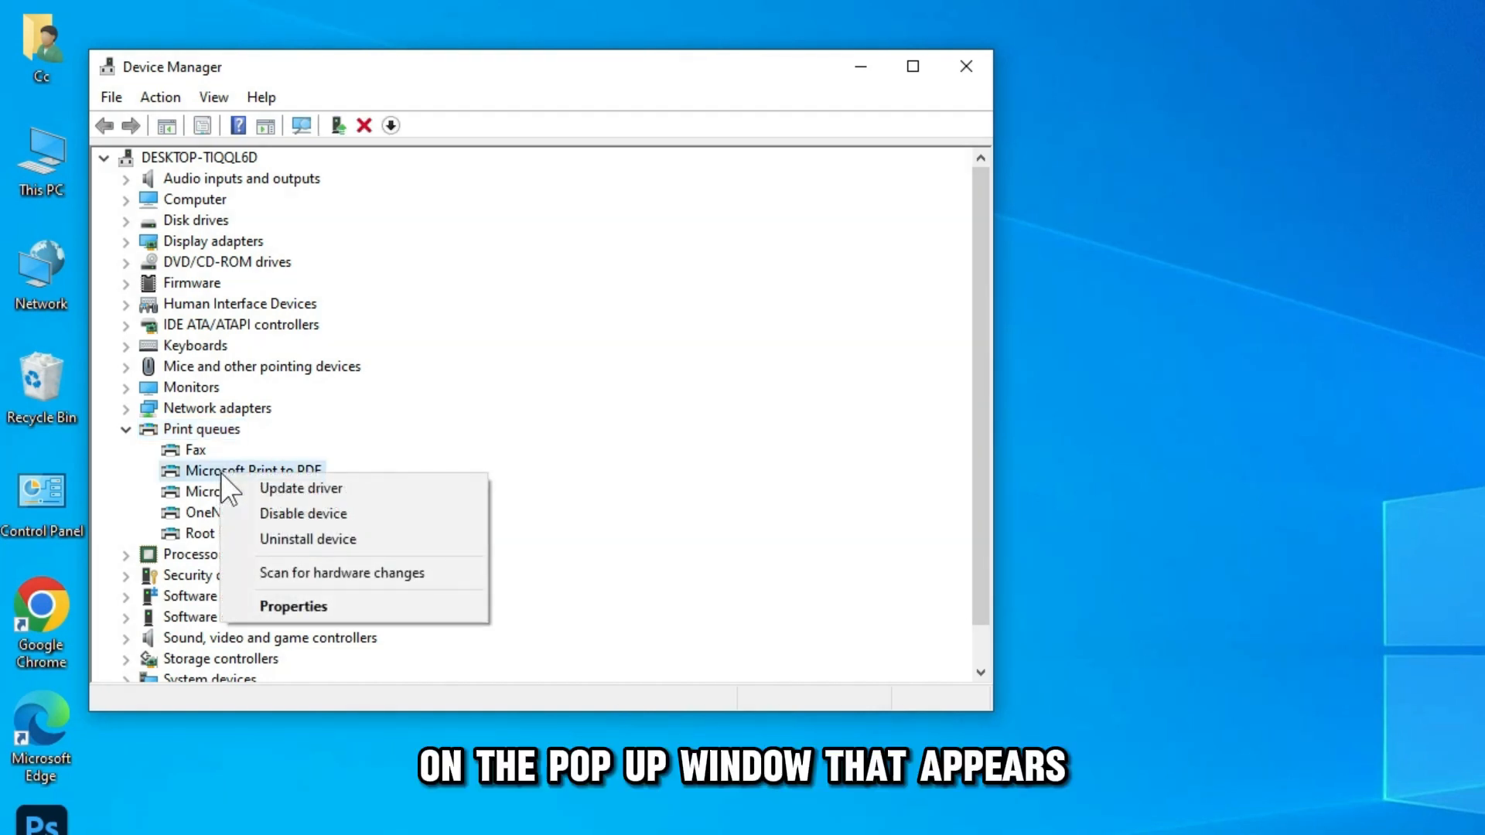
pyautogui.moveTo(300, 488)
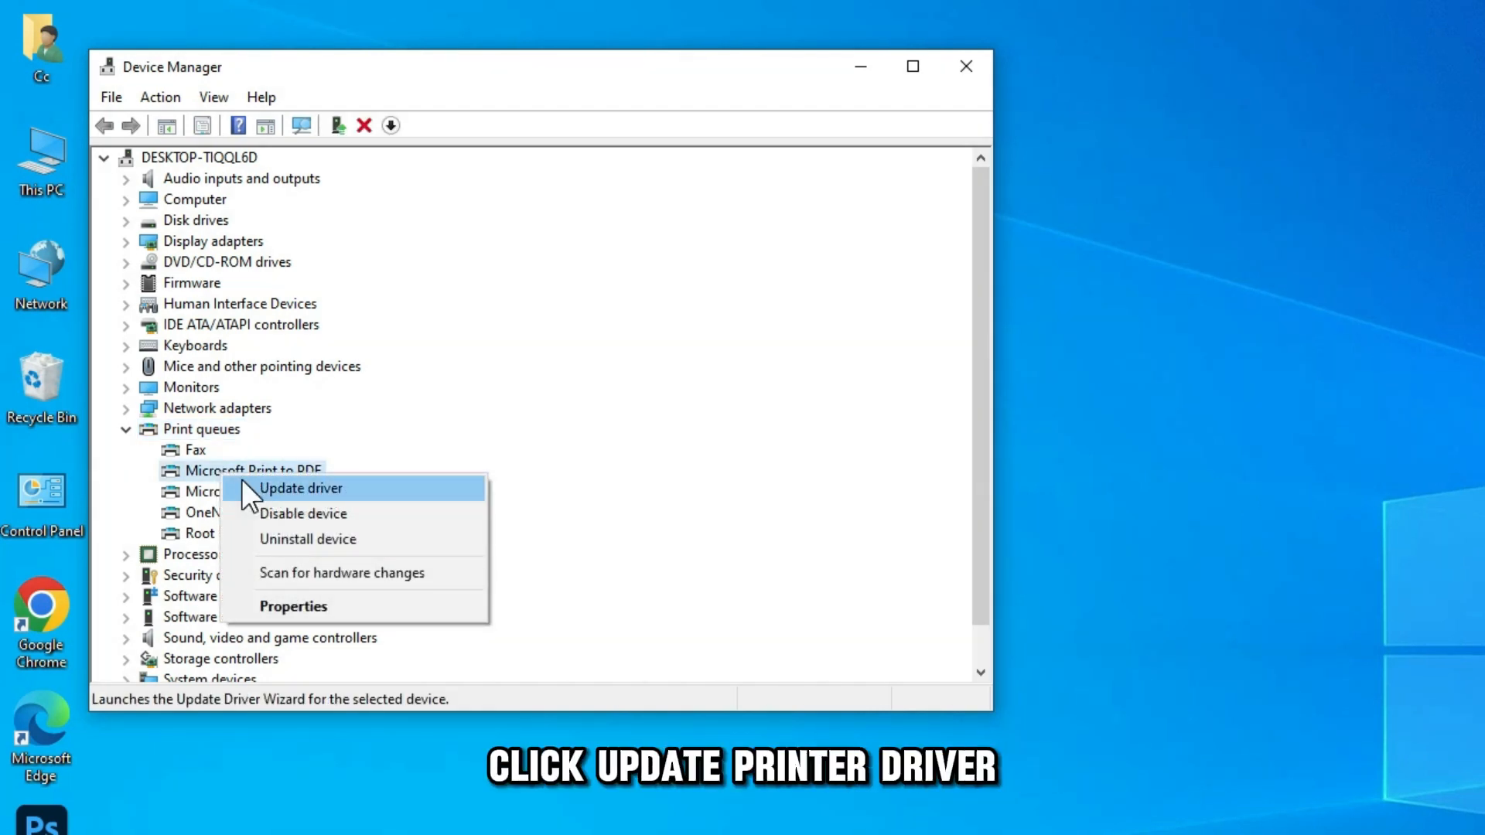
pyautogui.click(300, 488)
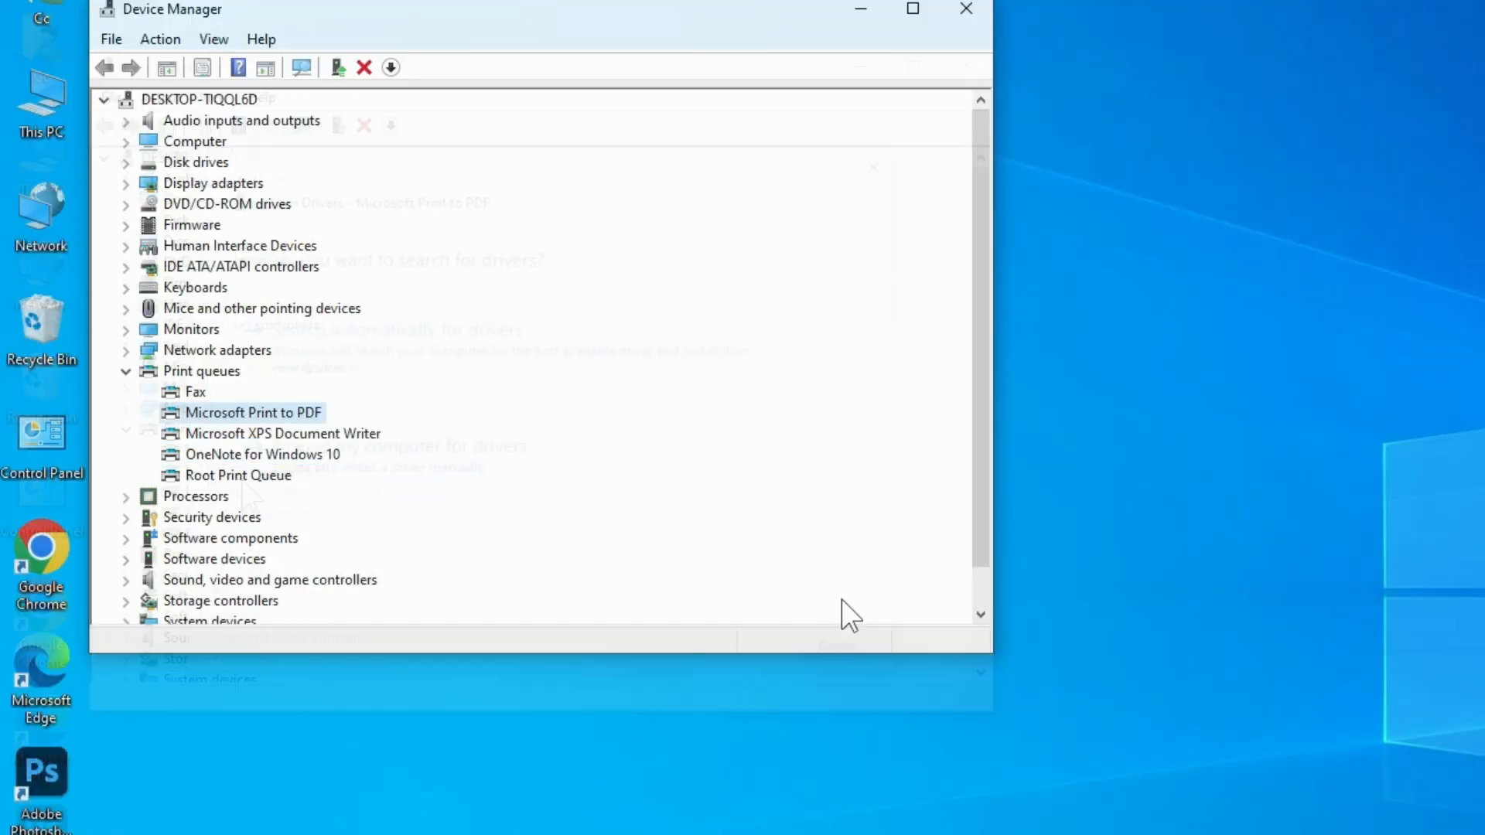